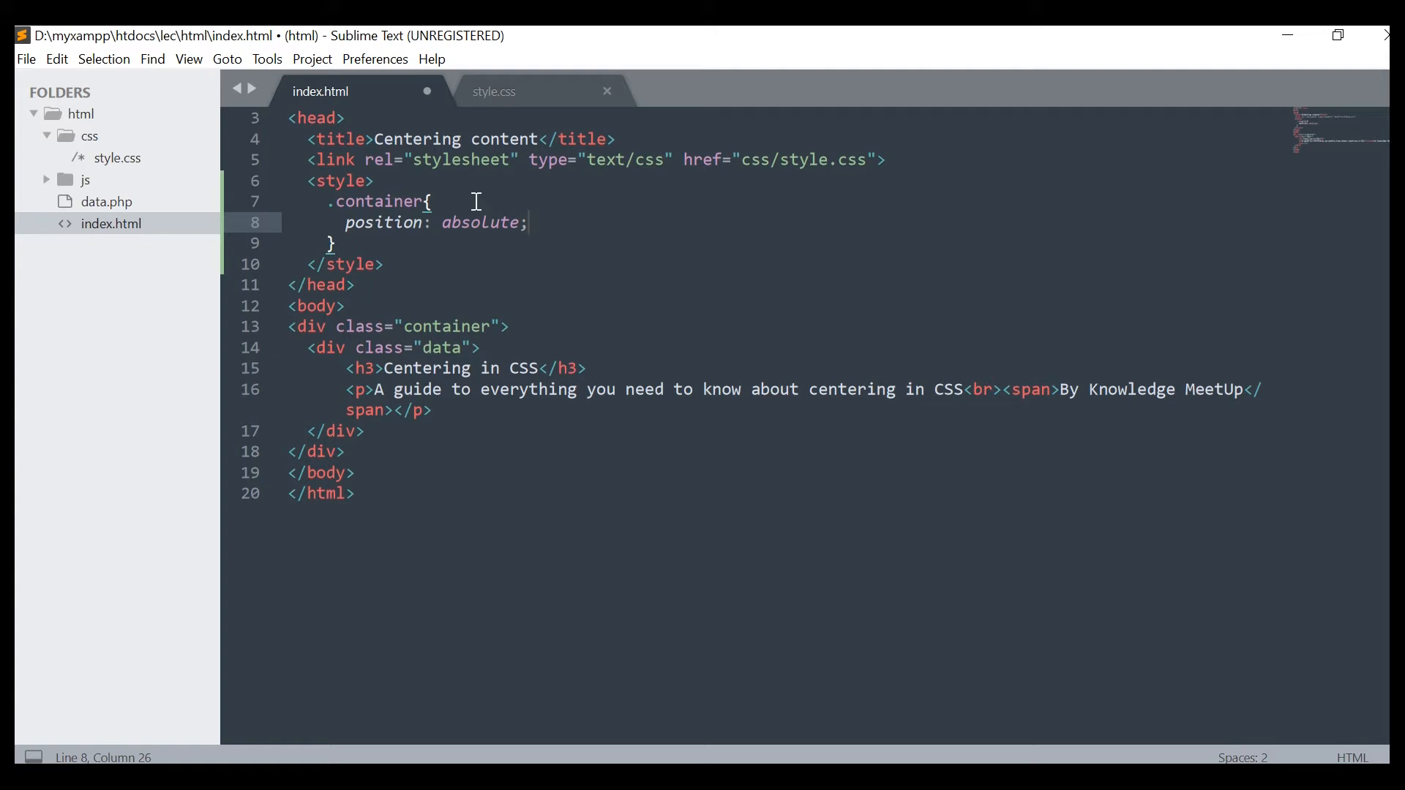
Add top: 50%; and left: 50%; declarations beneath position: absolute in .container
type("top:;")
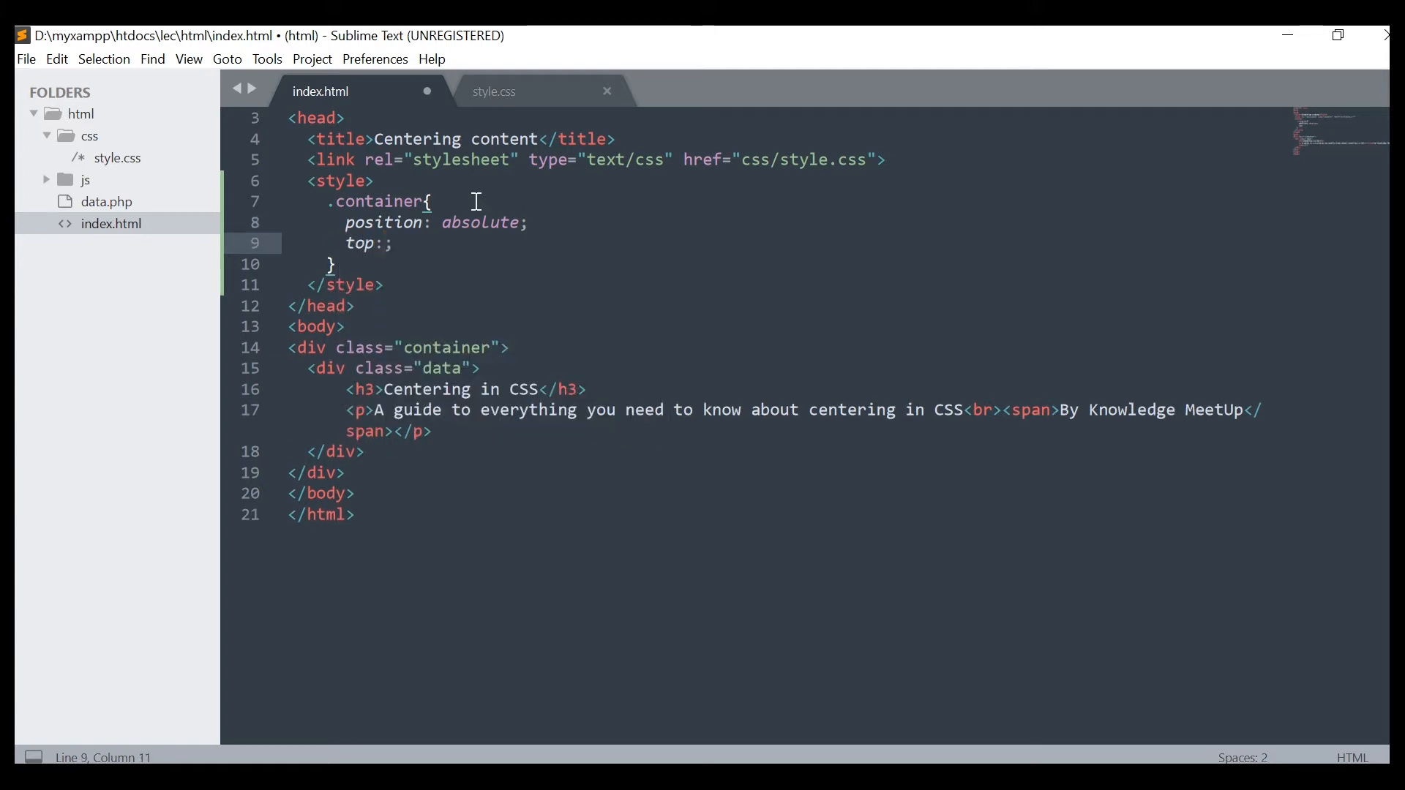
type("50%")
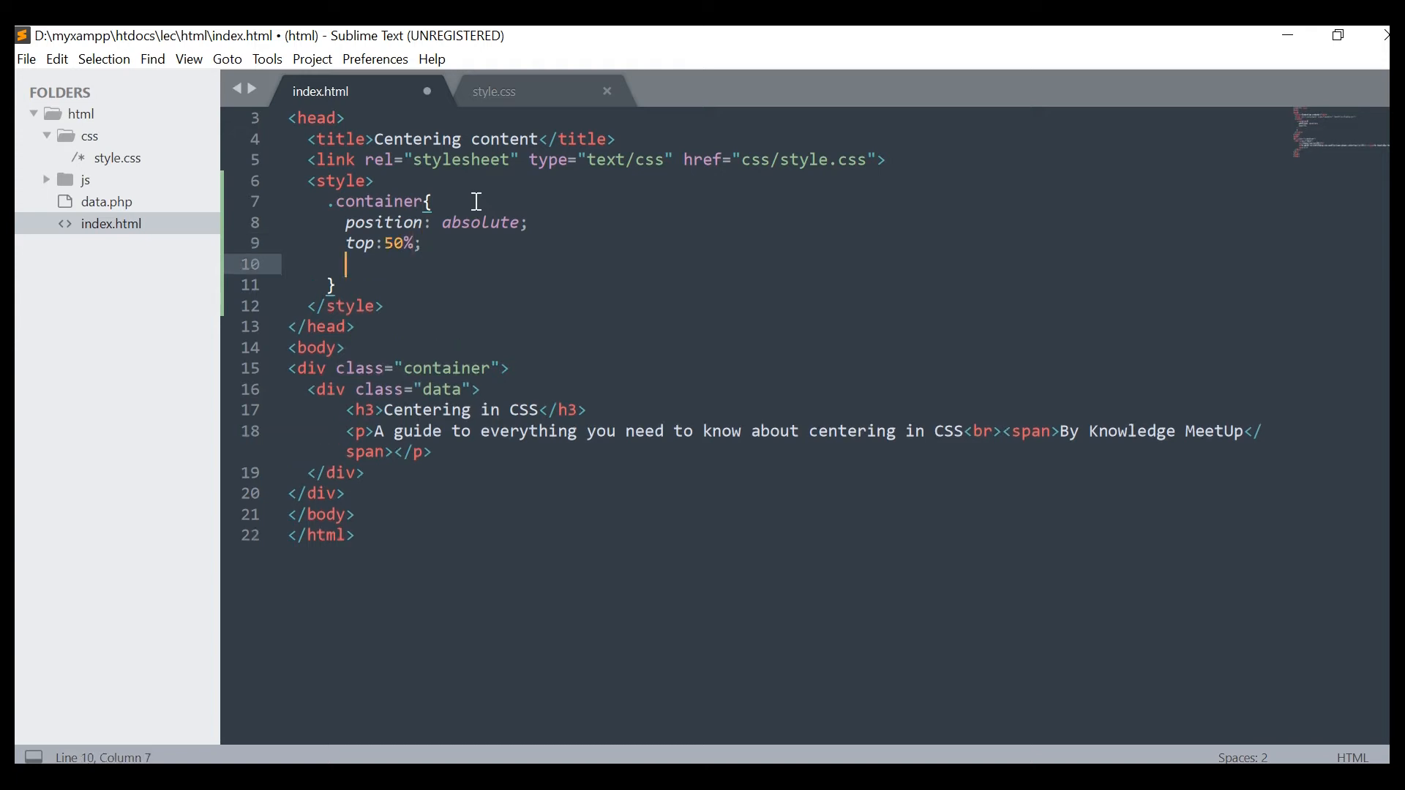
type("left:;")
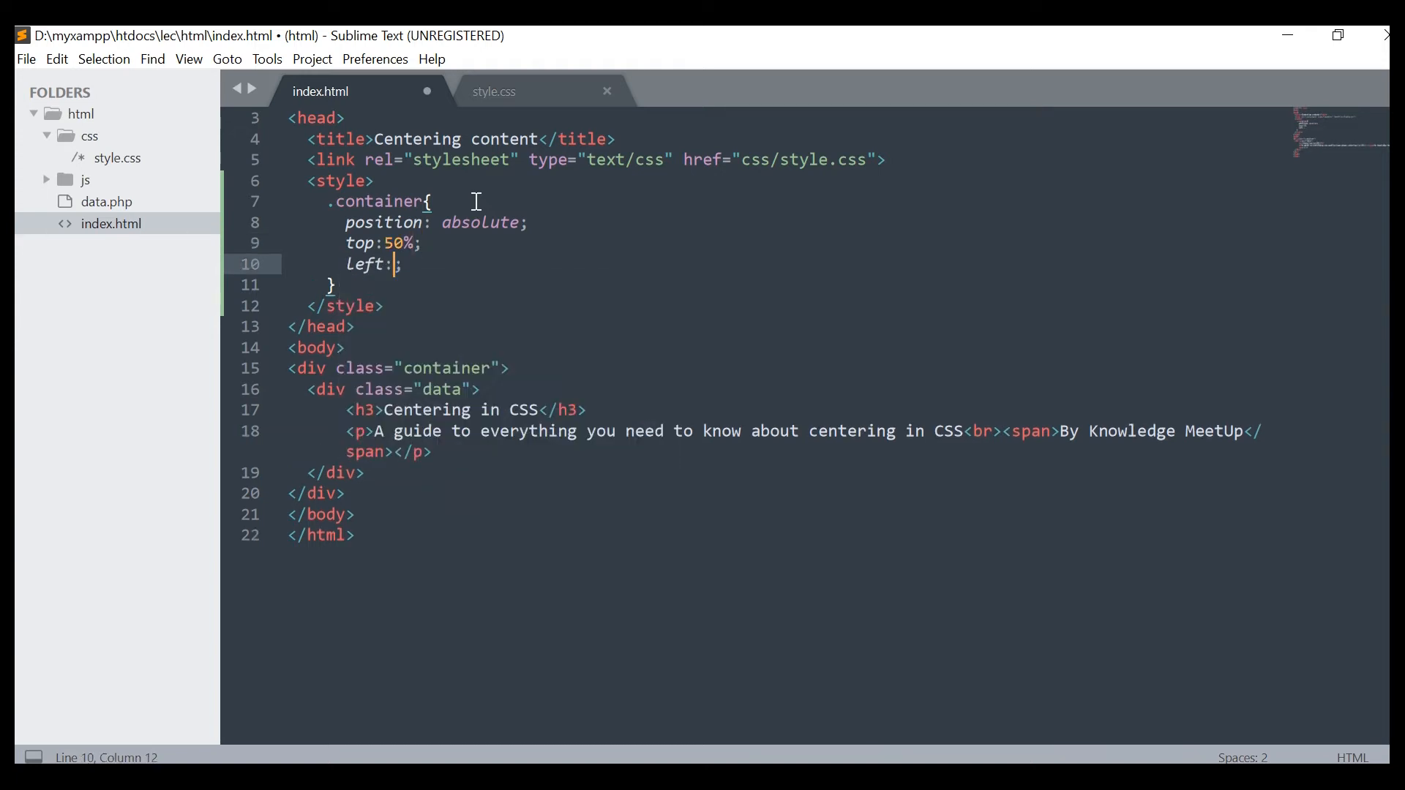
type("50%")
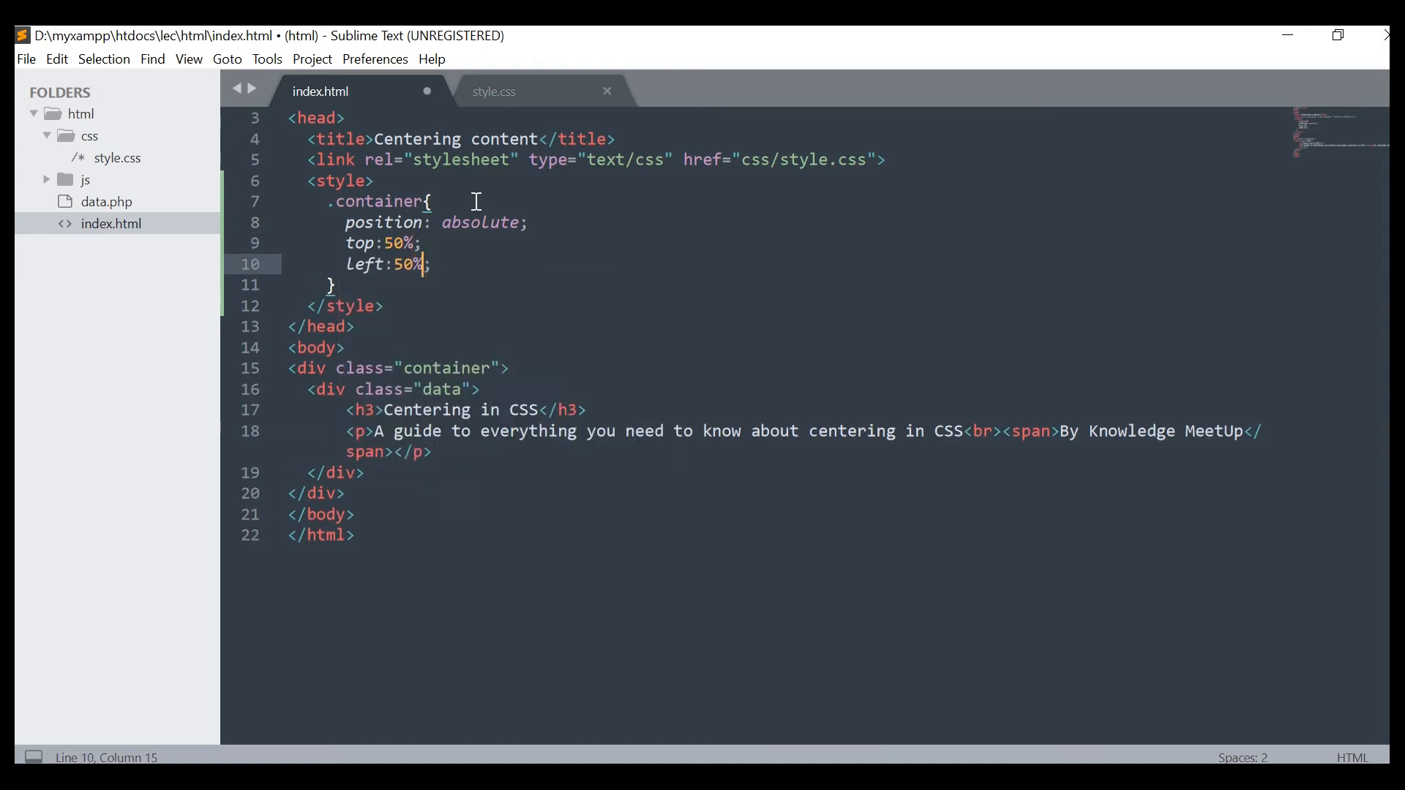
key("enter")
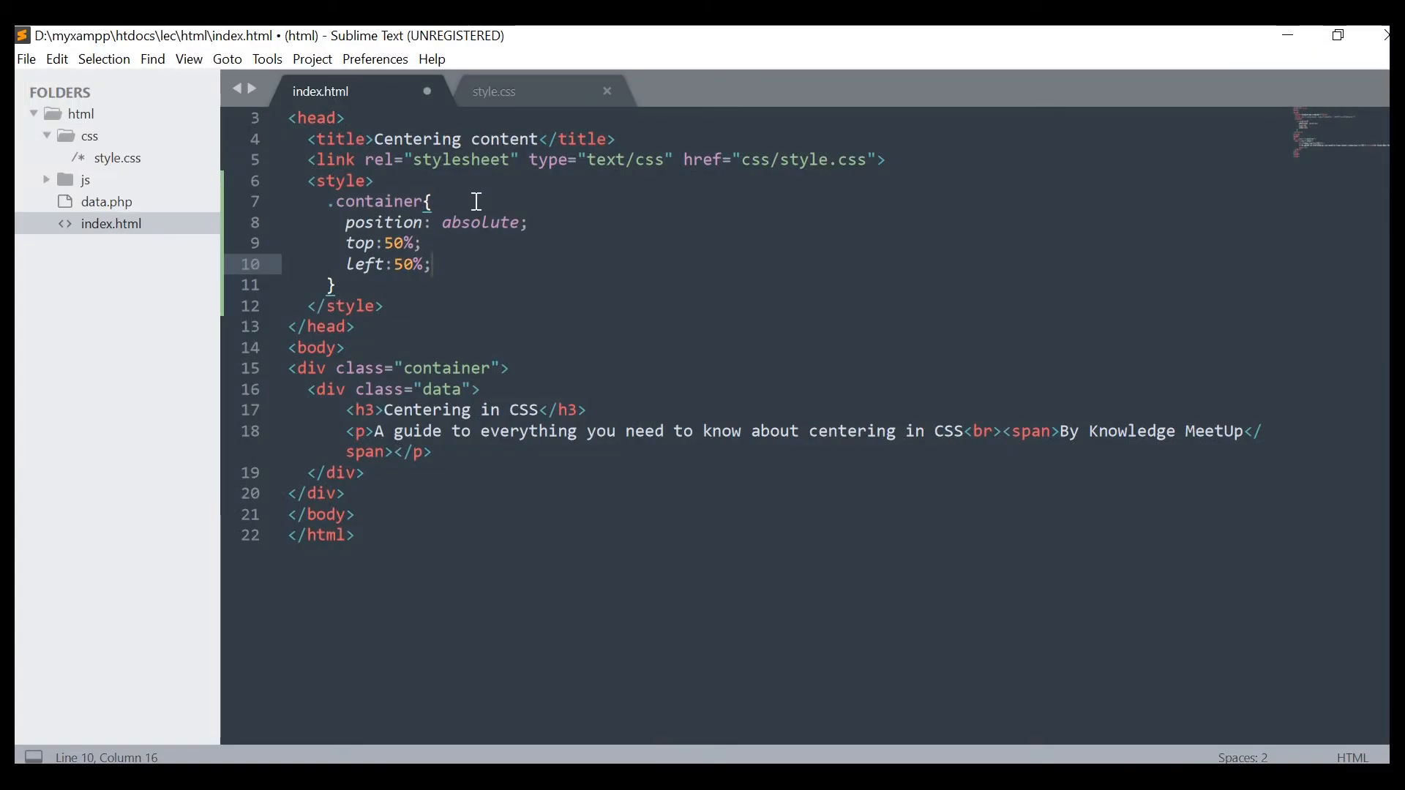
Add transform: translate(-50%,-50%) to .container and save index.html
key("enter")
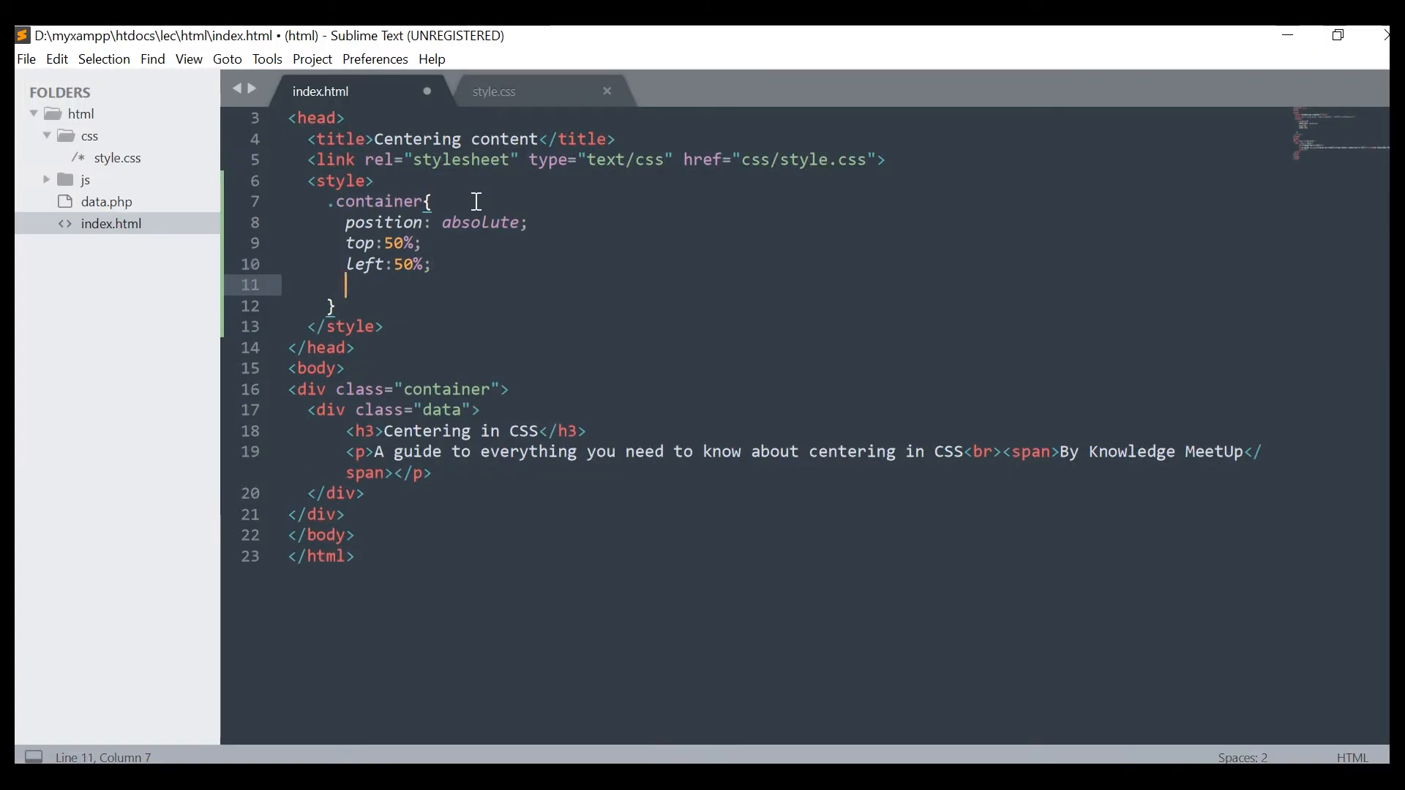
type("transform: translate(-50);")
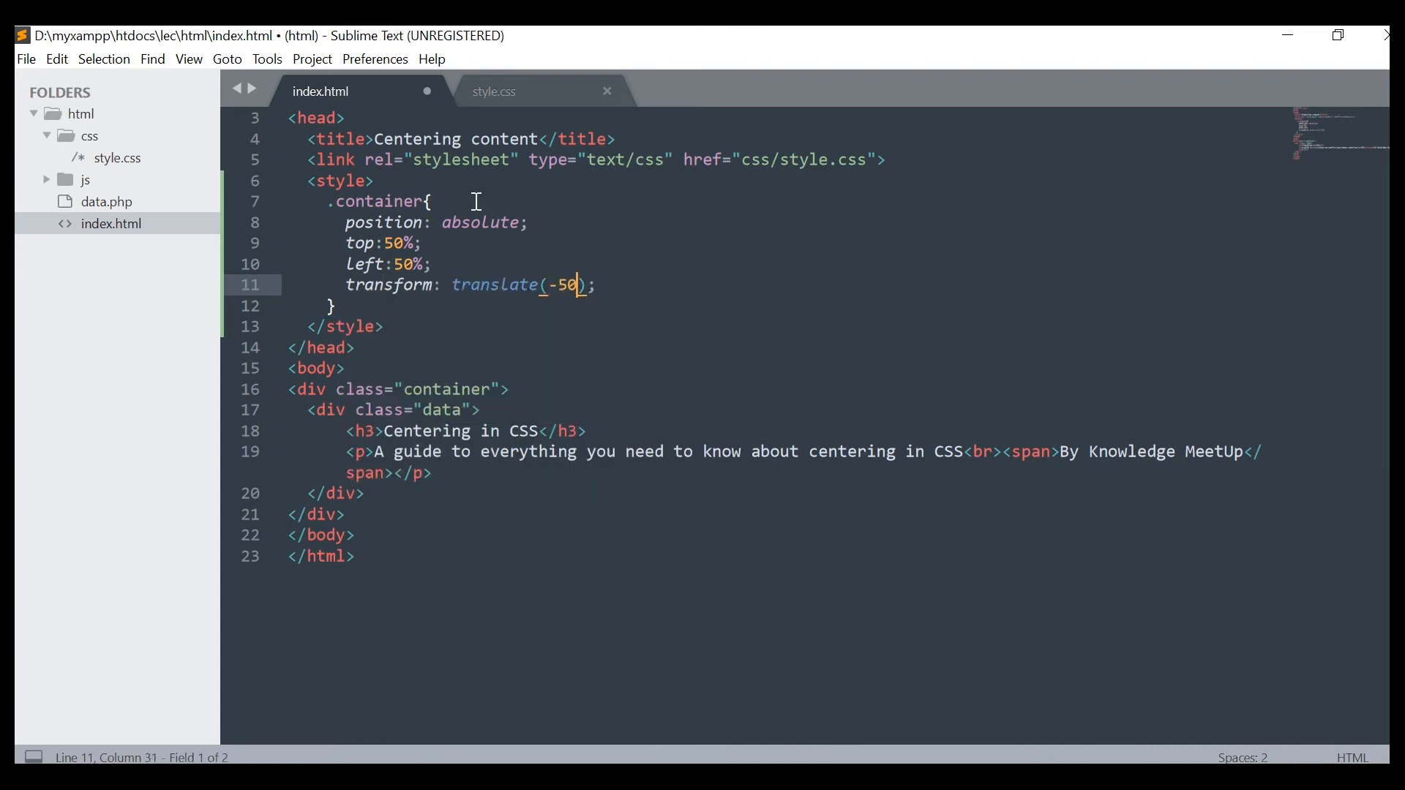
type("%,-5")
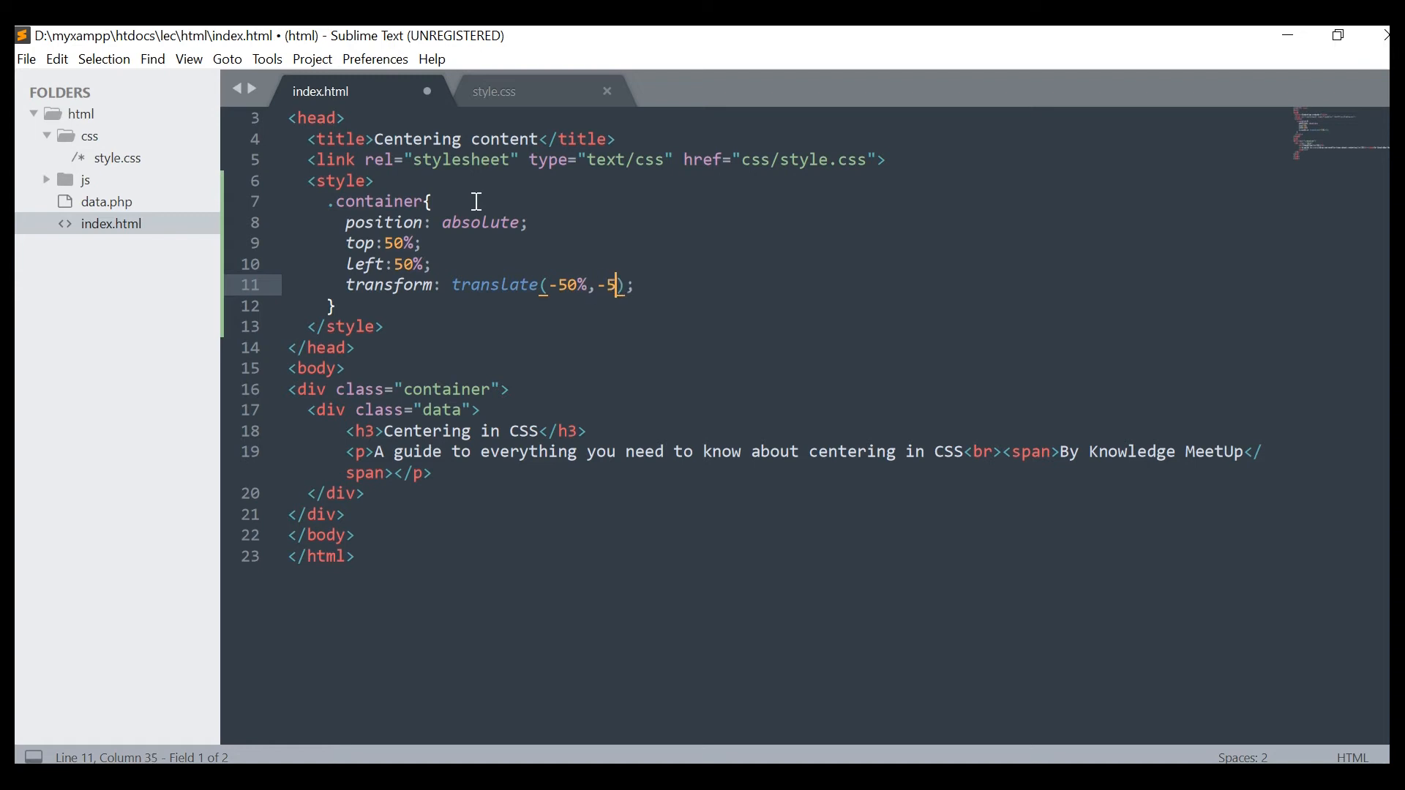
type("0%")
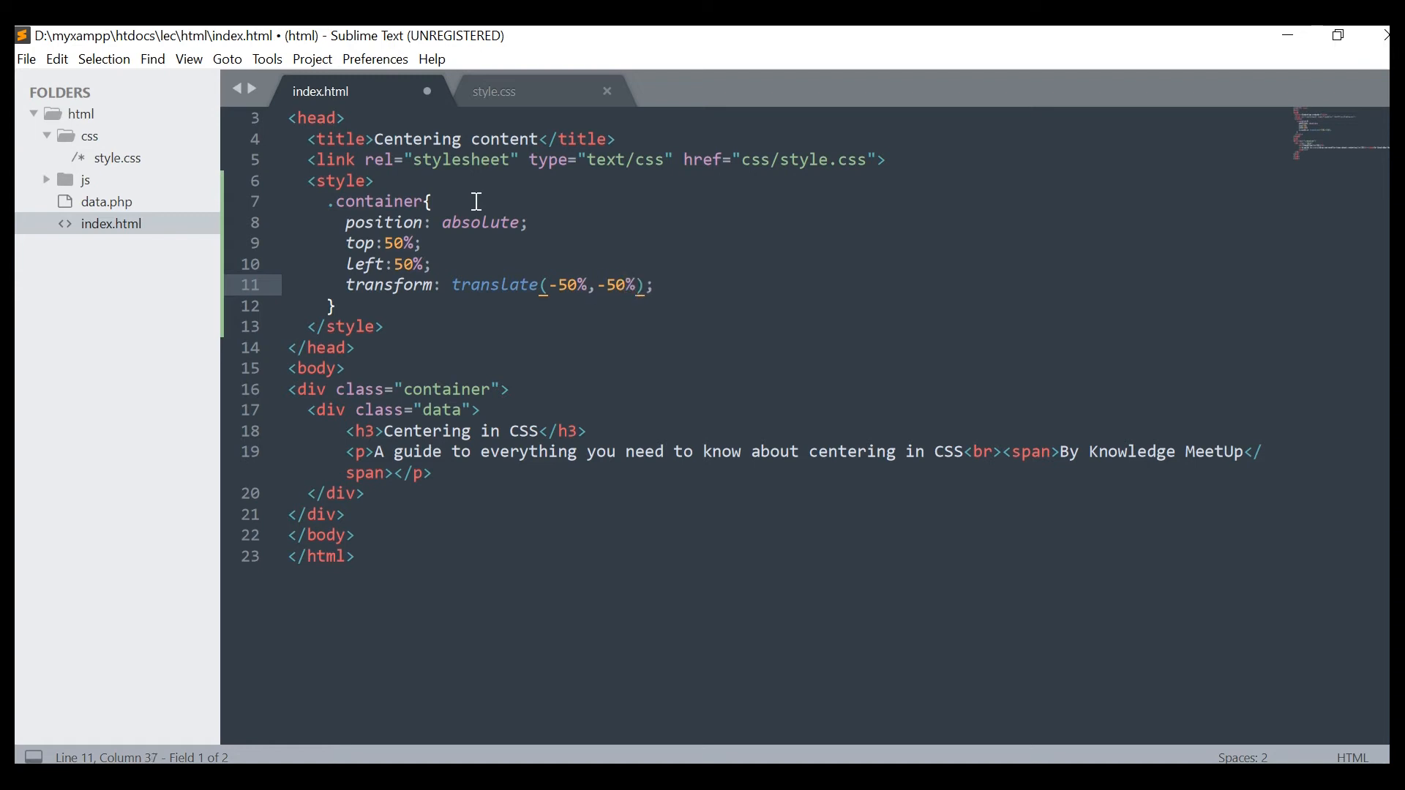
key("ctrl+s")
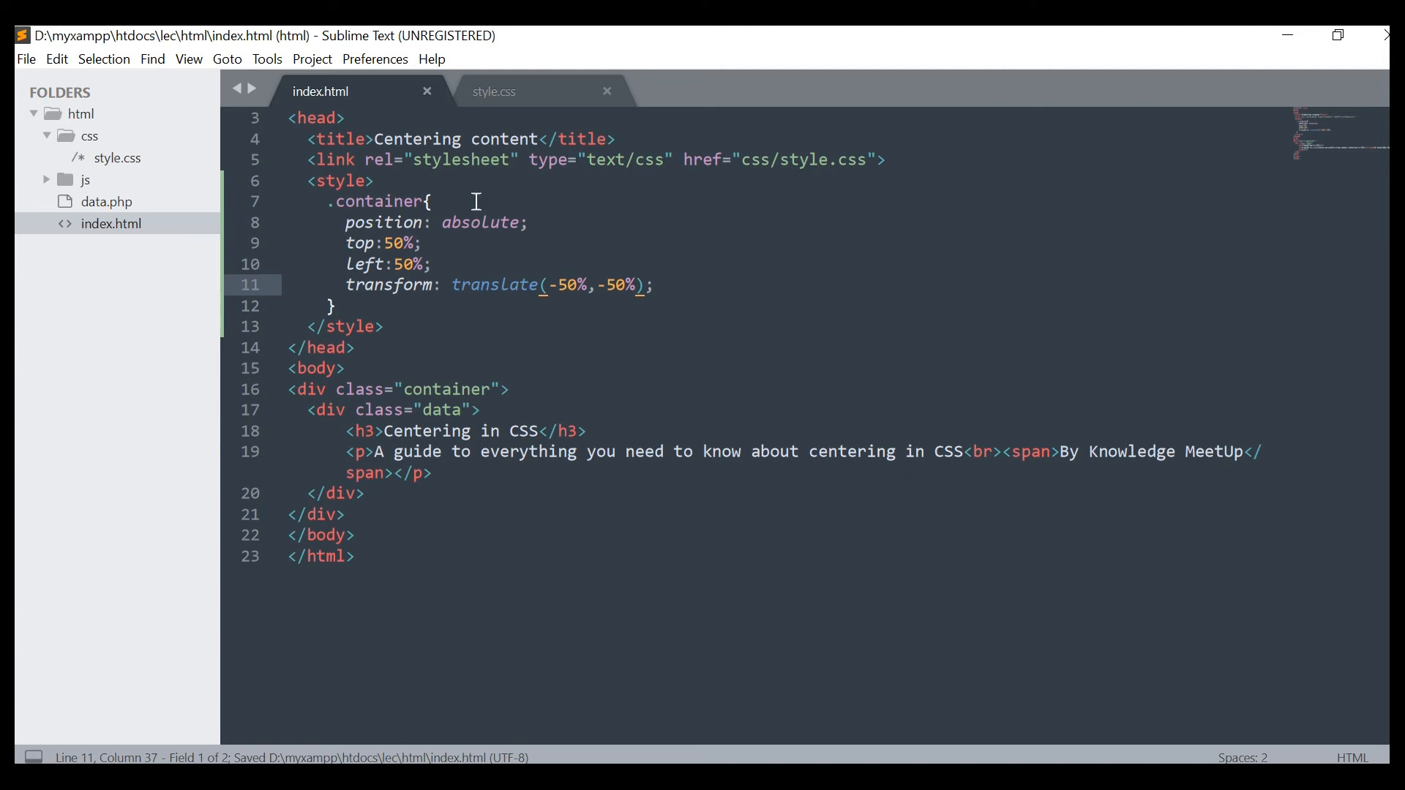